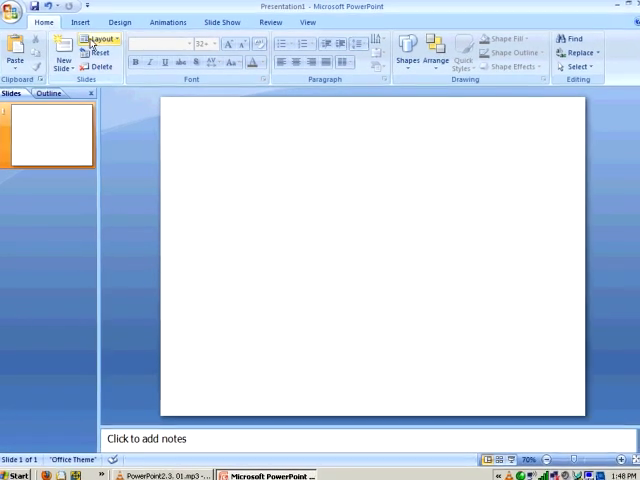
Add a text box near the slide's top left reading 'The Deming Cycle'.
left_click(80, 21)
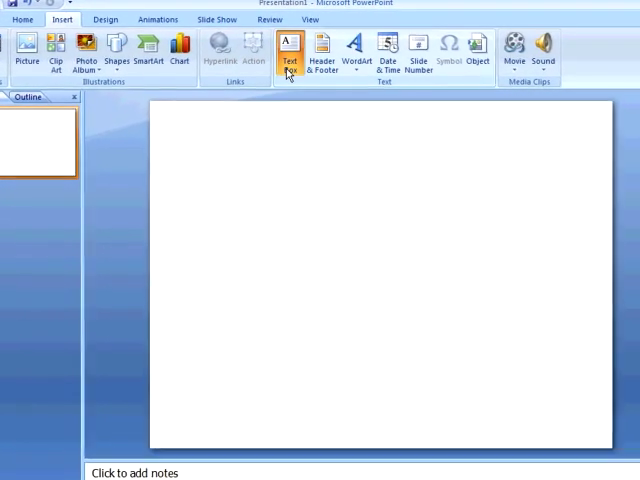
left_click(289, 50)
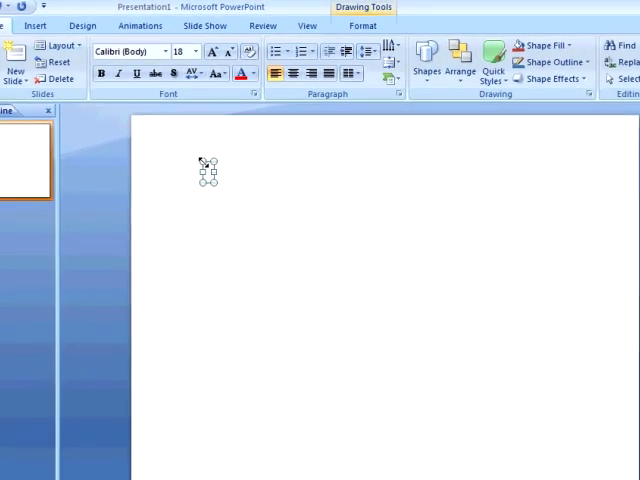
type("The Deming Cycle")
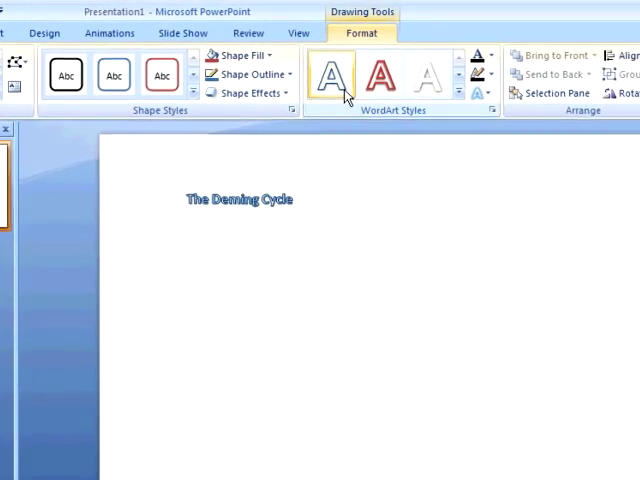
Apply the red WordArt style to all text in The Deming Cycle title box.
left_click(378, 76)
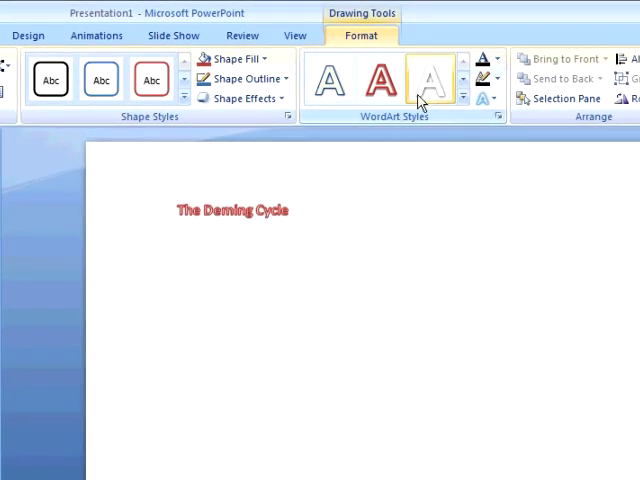
left_click(428, 78)
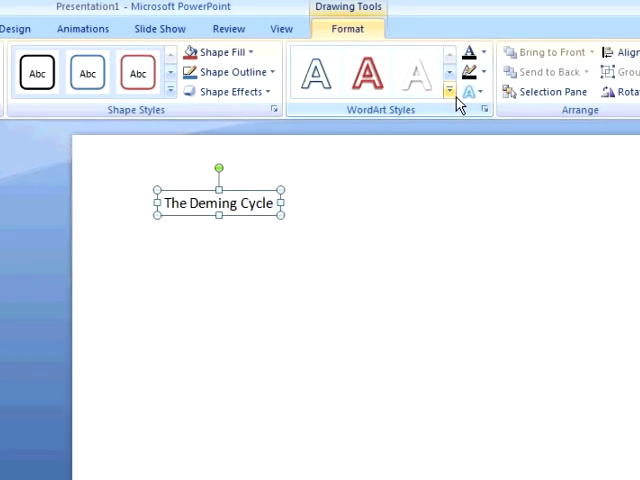
left_click(450, 91)
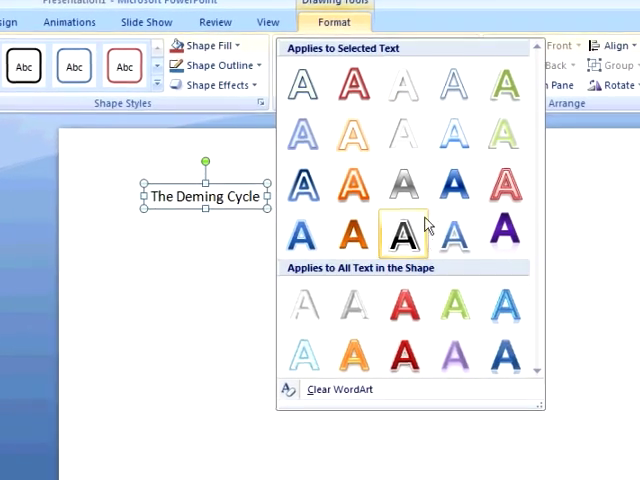
left_click(389, 297)
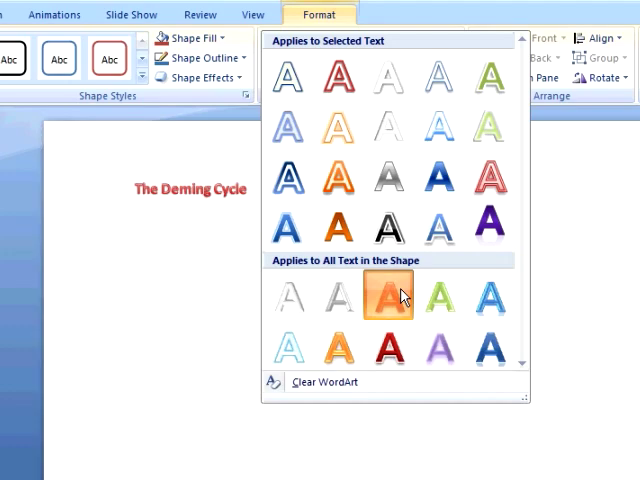
left_click(388, 297)
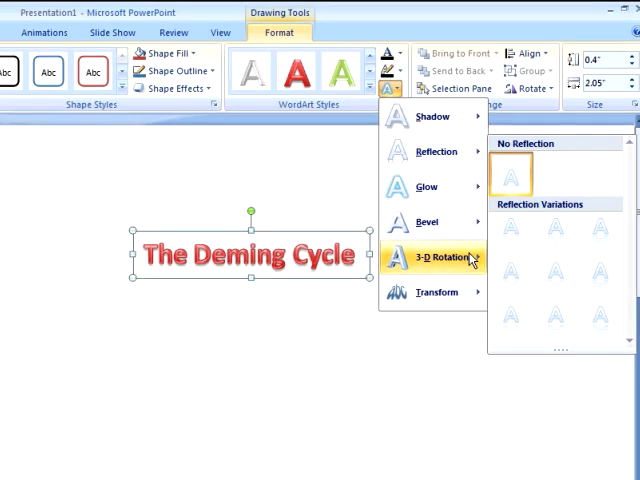
Tilt the title with a perspective 3-D rotation preset.
left_click(444, 257)
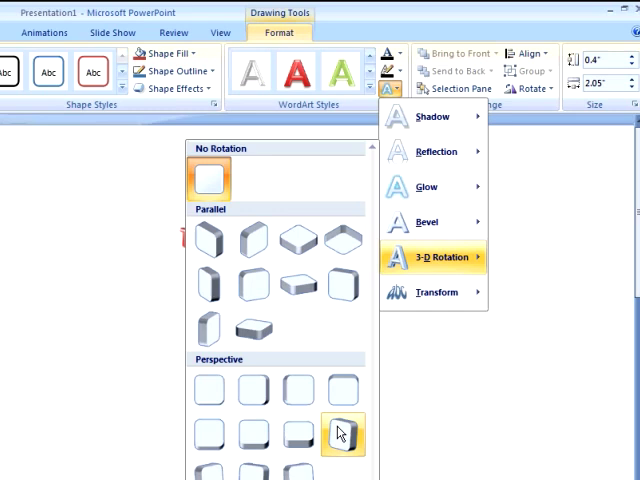
left_click(342, 432)
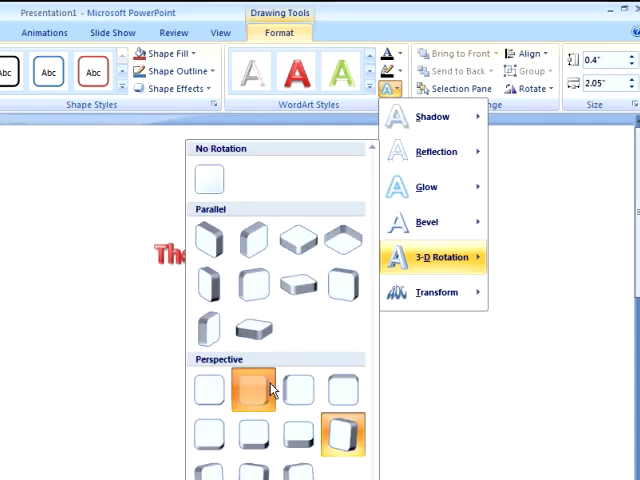
left_click(264, 389)
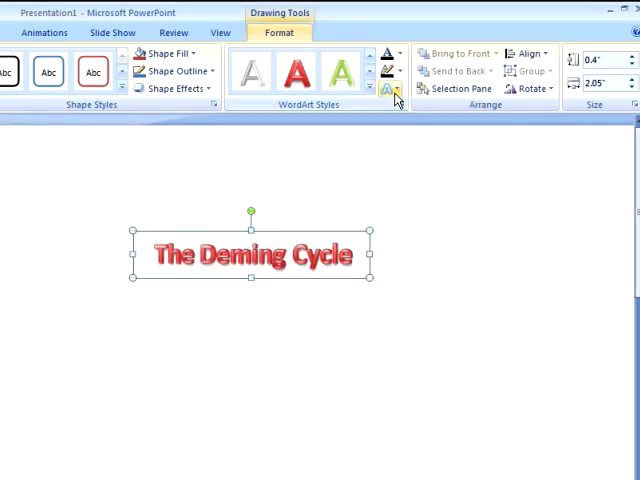
Bend the title with a curved warp text transform.
left_click(390, 90)
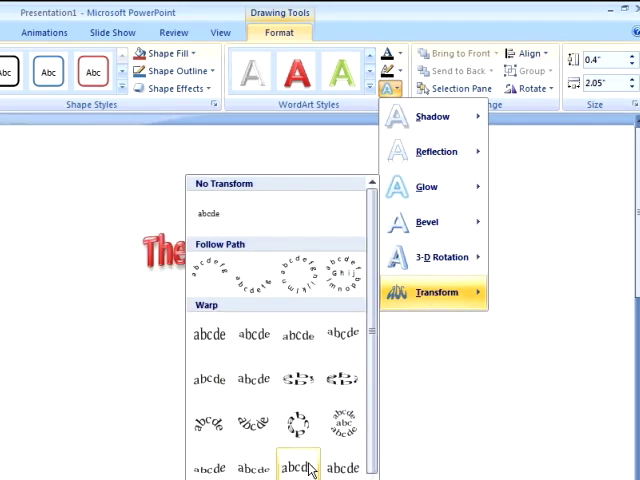
left_click(293, 468)
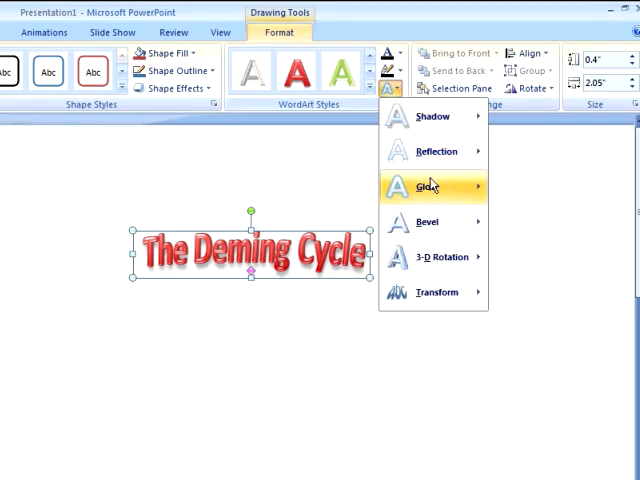
left_click(436, 292)
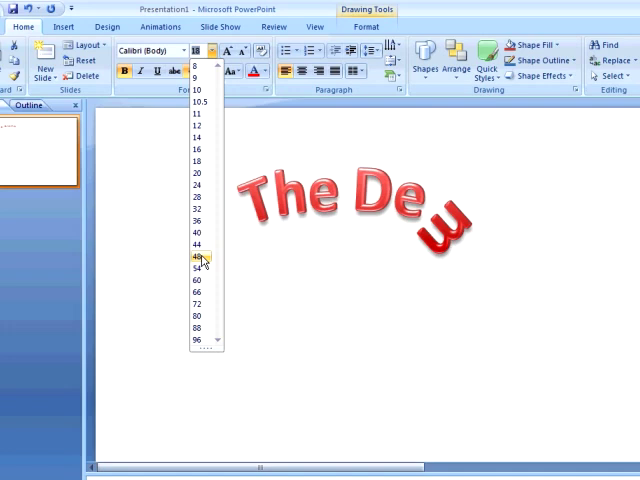
Set The Deming Cycle title's font size to 48.
left_click(199, 257)
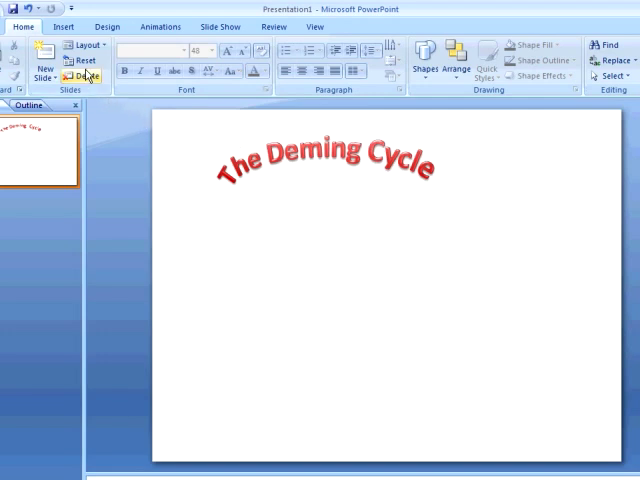
Insert a Text Cycle SmartArt diagram from the Cycle category below the title.
left_click(63, 26)
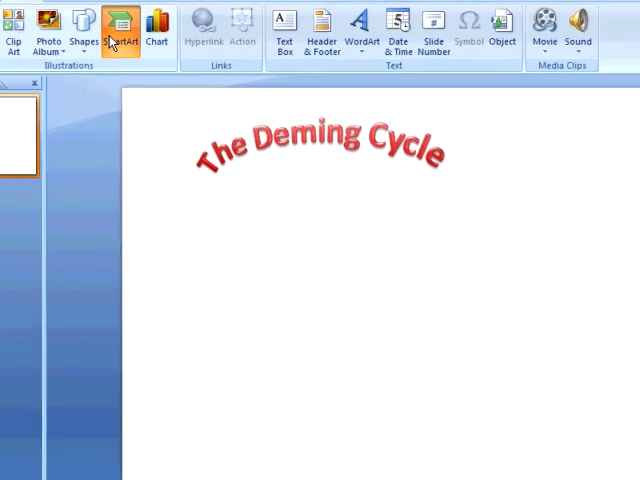
left_click(120, 25)
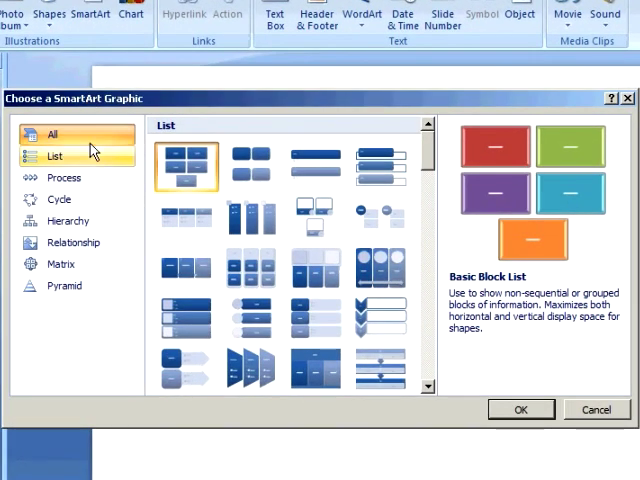
left_click(55, 155)
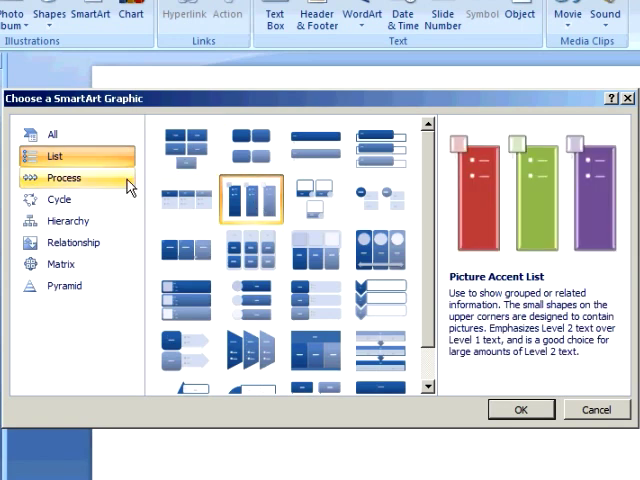
left_click(63, 177)
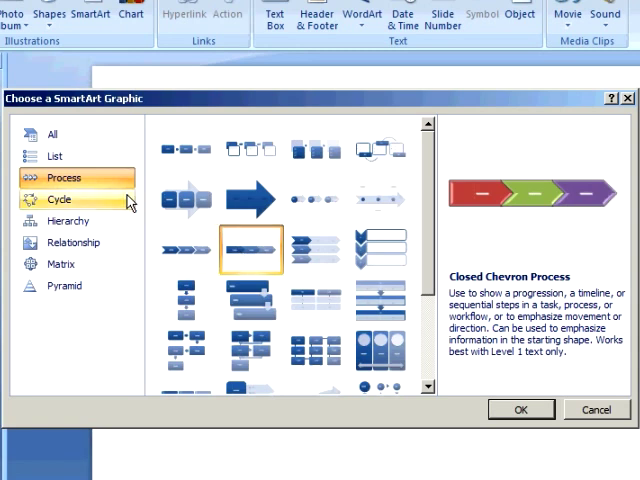
left_click(58, 199)
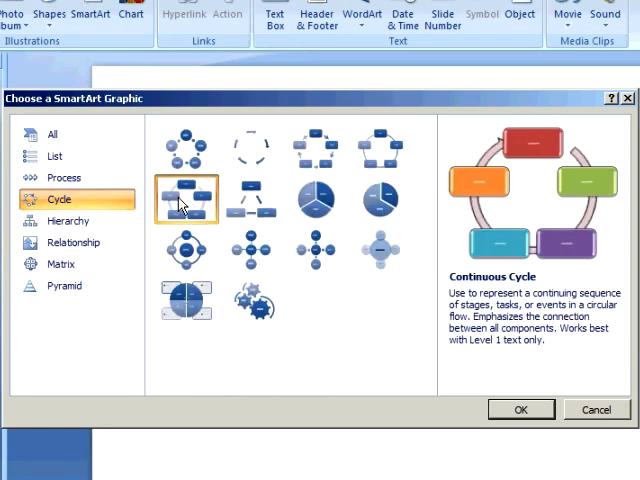
left_click(69, 220)
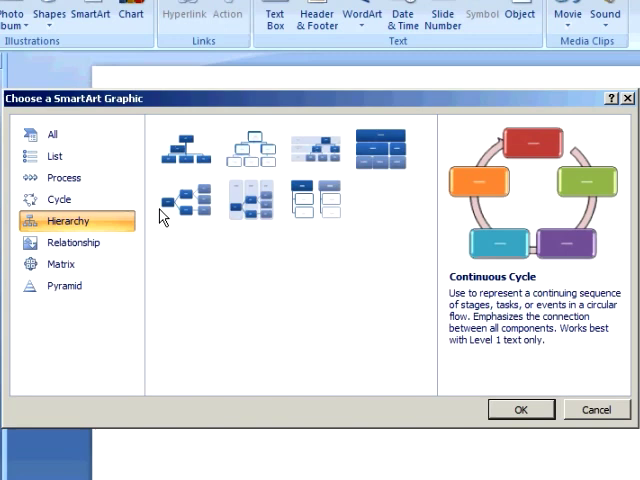
left_click(184, 198)
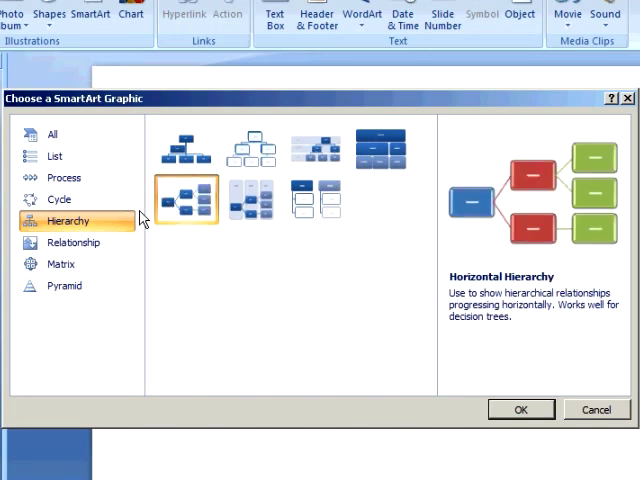
left_click(72, 242)
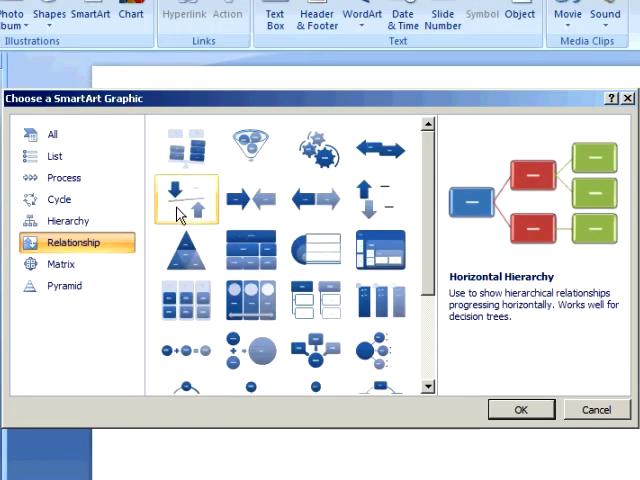
left_click(316, 148)
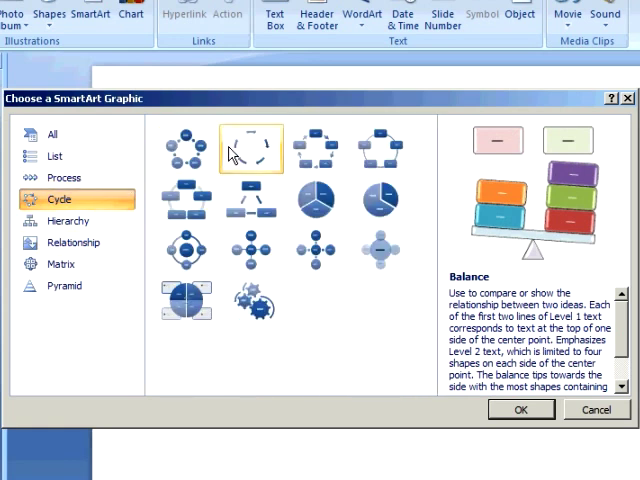
left_click(251, 148)
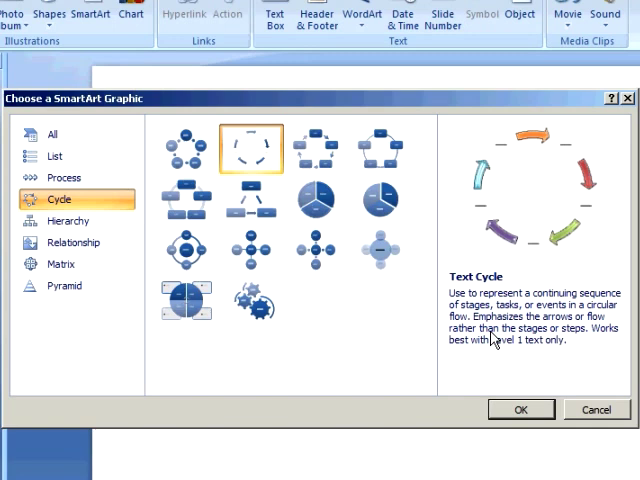
left_click(520, 409)
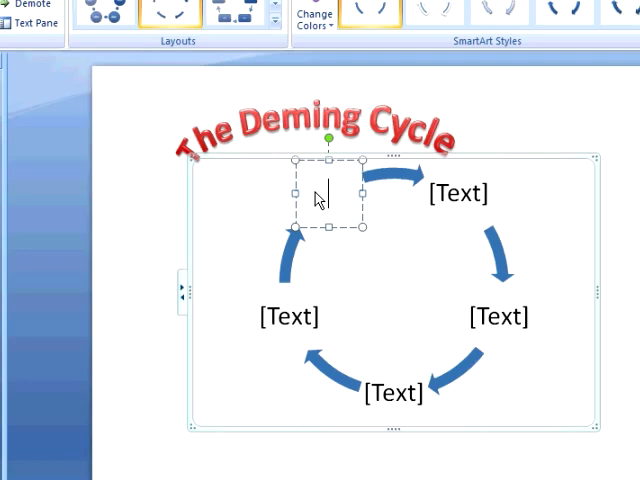
Type the stage labels Plan, Do, Check and Act into the cycle placeholders.
type("Plan")
left_click(458, 192)
type("Do")
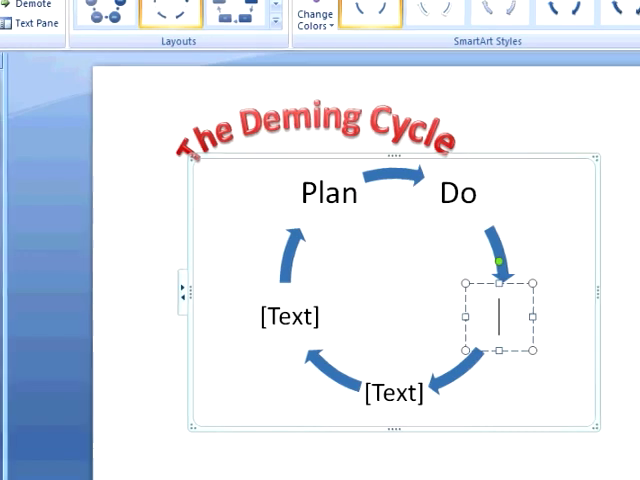
type("Check")
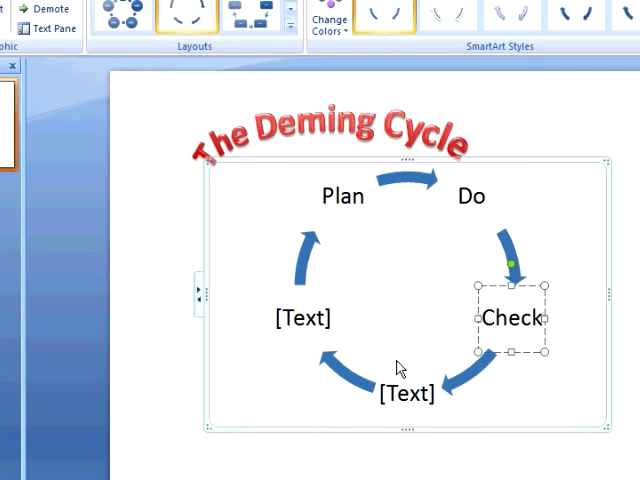
type("Act")
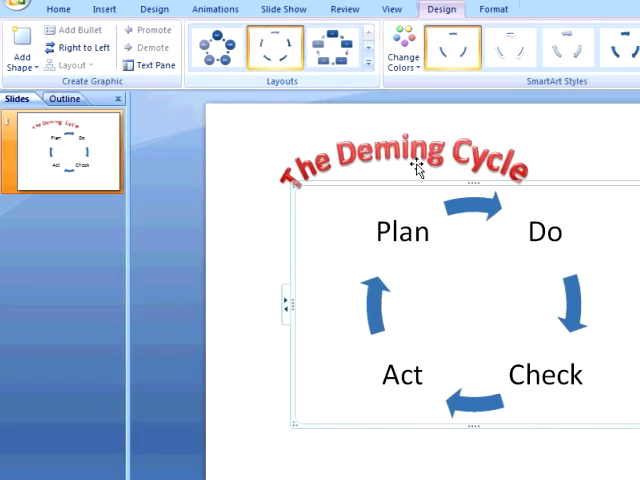
Switch the diagram to a block cycle layout with Colorful stage colours.
left_click(312, 47)
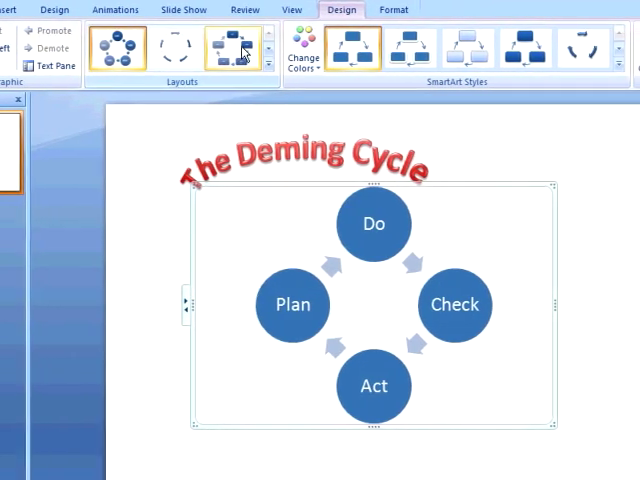
left_click(263, 60)
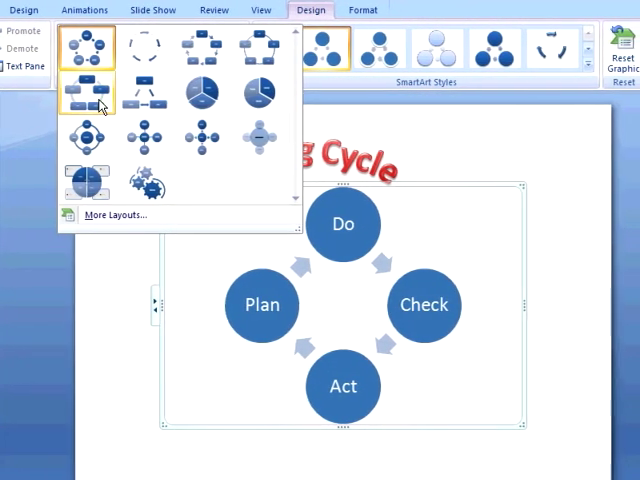
left_click(88, 96)
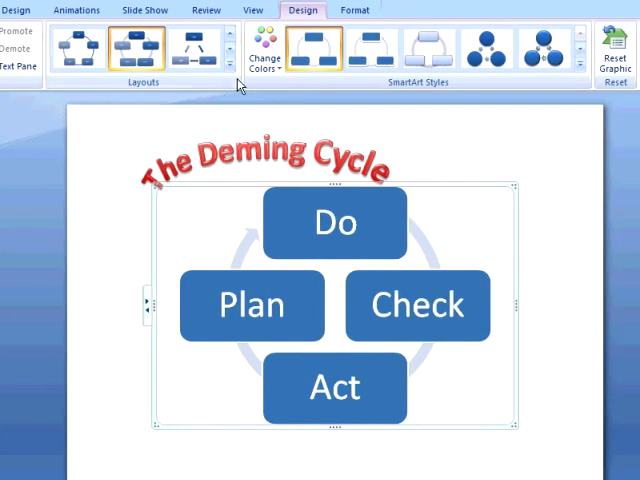
left_click(262, 50)
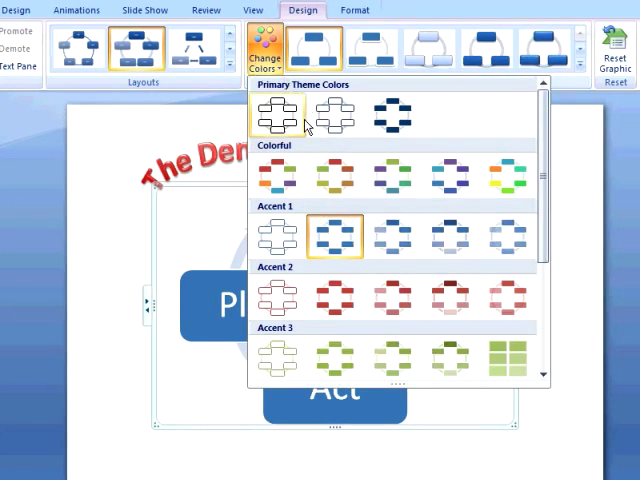
left_click(393, 177)
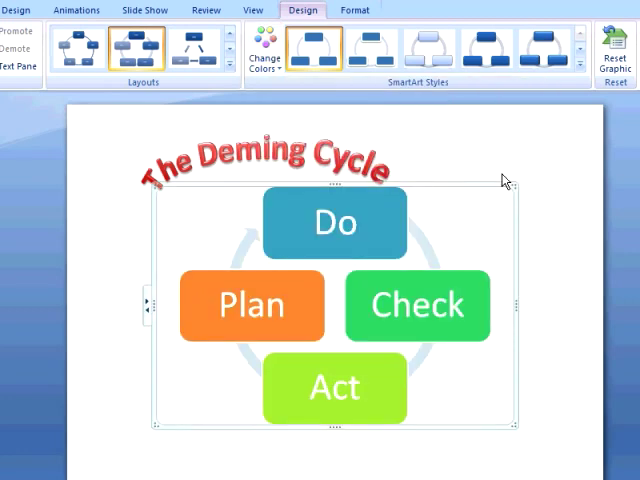
Apply a 3-D SmartArt style to the block stages.
left_click(430, 52)
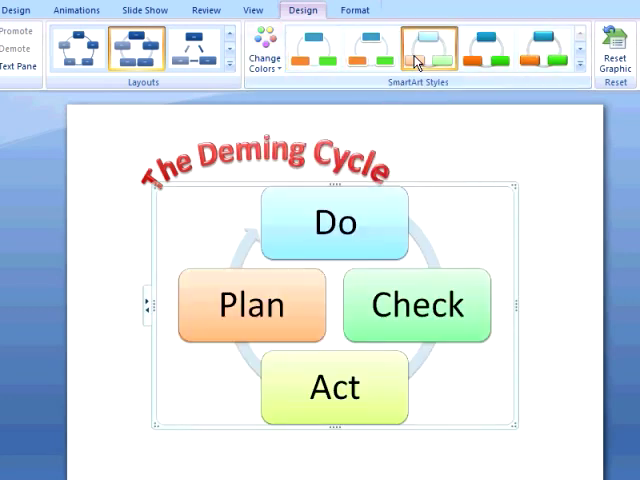
left_click(528, 48)
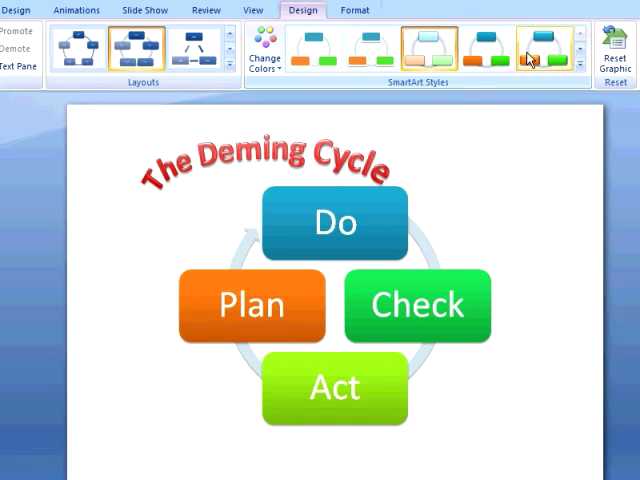
left_click(540, 50)
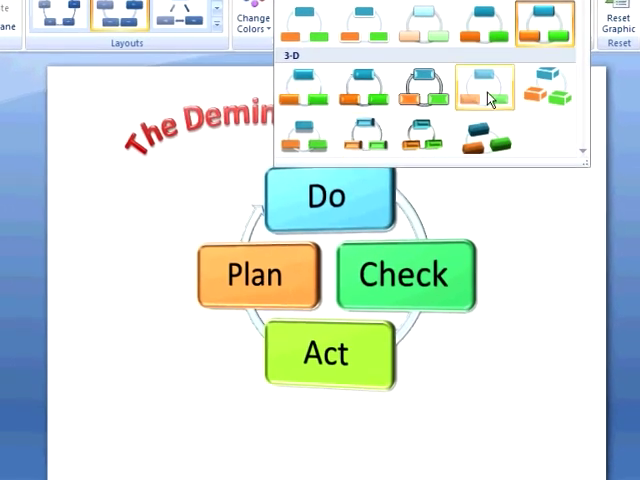
left_click(485, 88)
type("Compare results against expected results.")
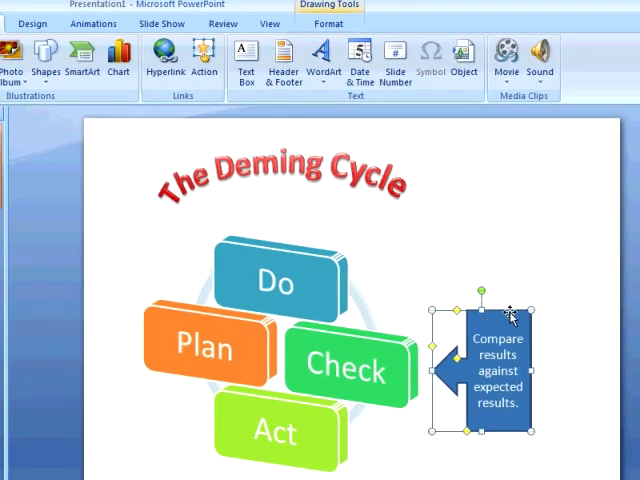
Choose a pink shape style for the Check arrow callout.
left_click(330, 23)
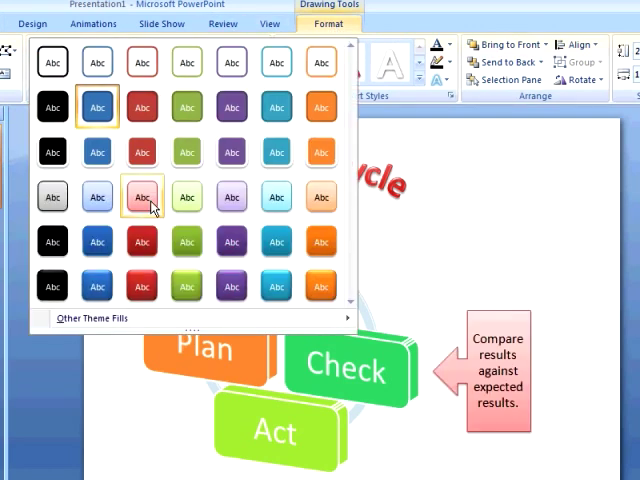
mouse_move(186, 196)
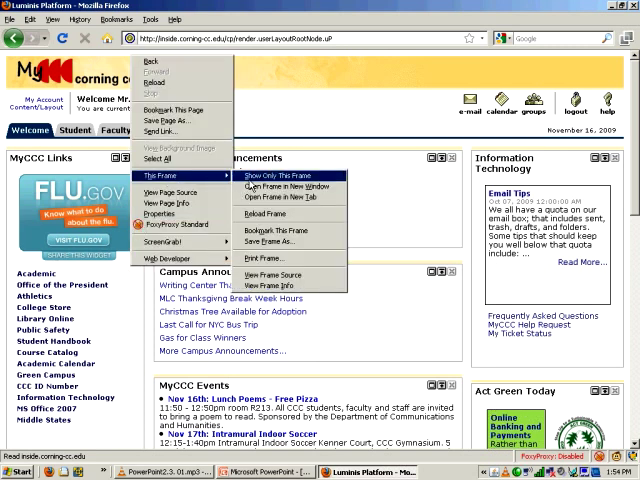
Open the Luminis portal frame in a new Firefox window.
left_click(266, 176)
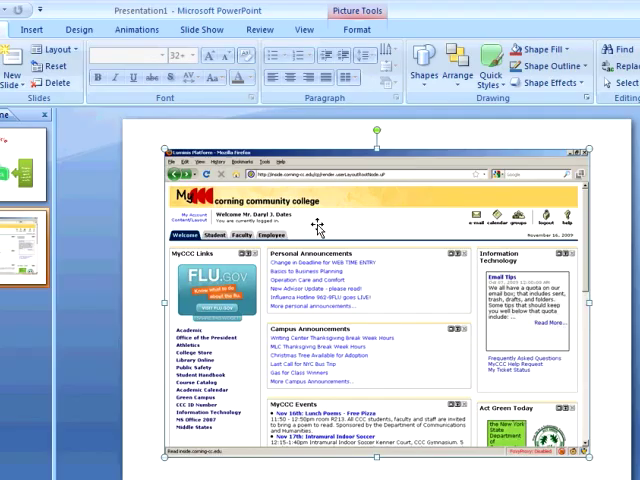
mouse_move(425, 78)
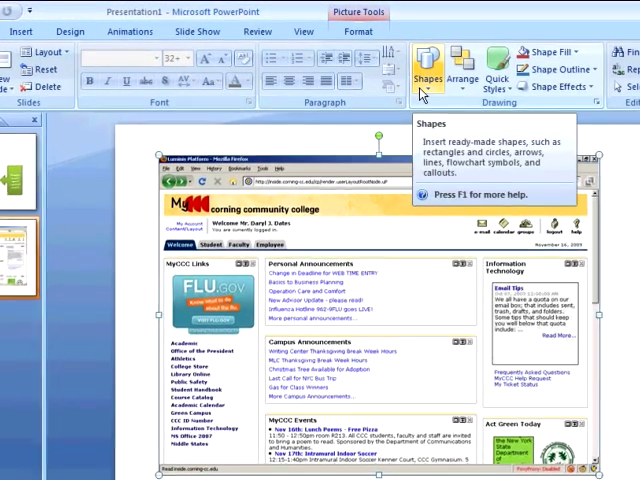
Draw a rectangle over the screenshot's links column and fill it solid black.
left_click(428, 72)
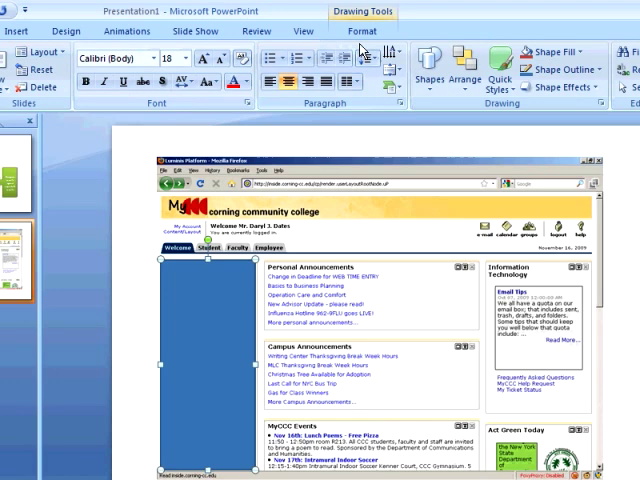
left_click(362, 31)
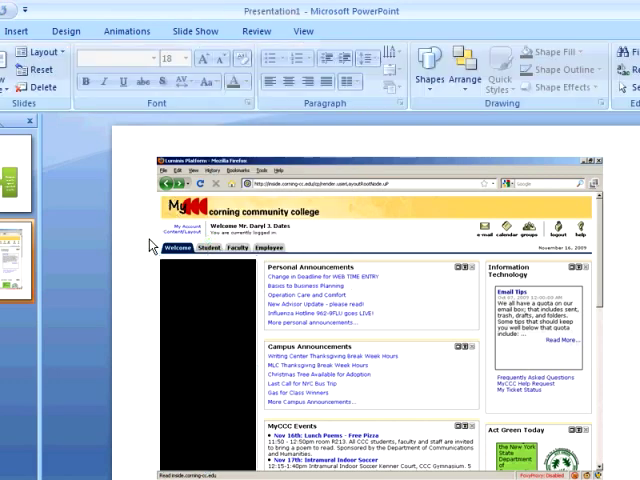
mouse_move(422, 105)
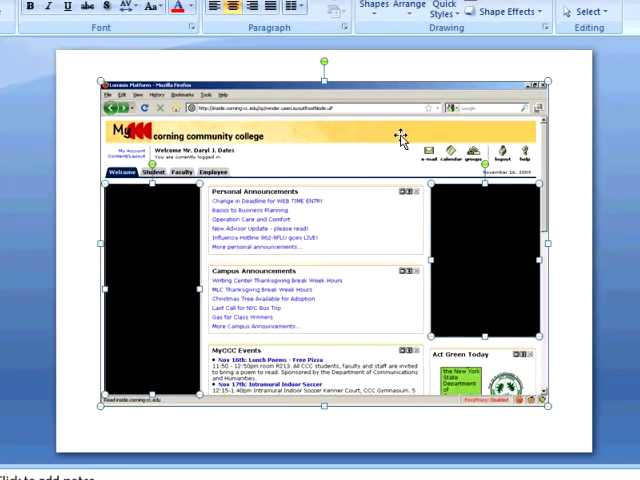
Bring up the shortcut menu on the selected screenshot and two black rectangles to group them.
right_click(402, 135)
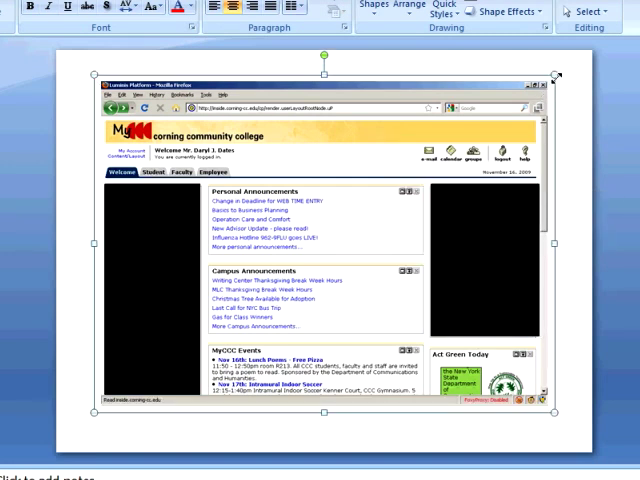
mouse_move(495, 140)
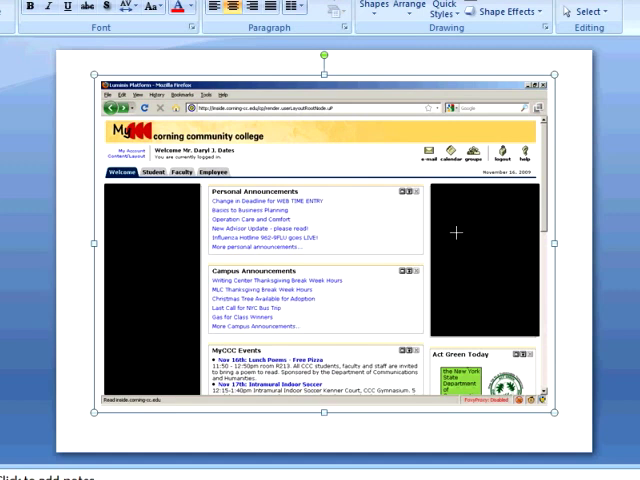
mouse_move(508, 200)
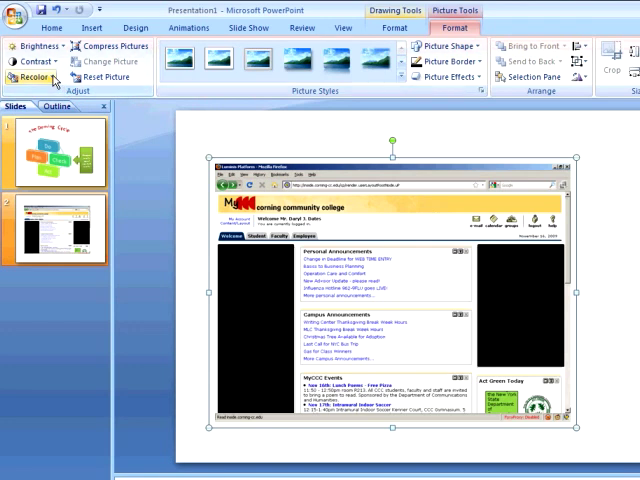
left_click(35, 77)
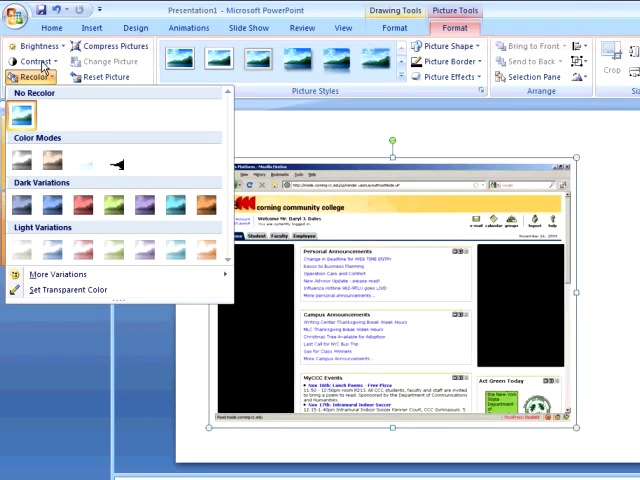
left_click(37, 61)
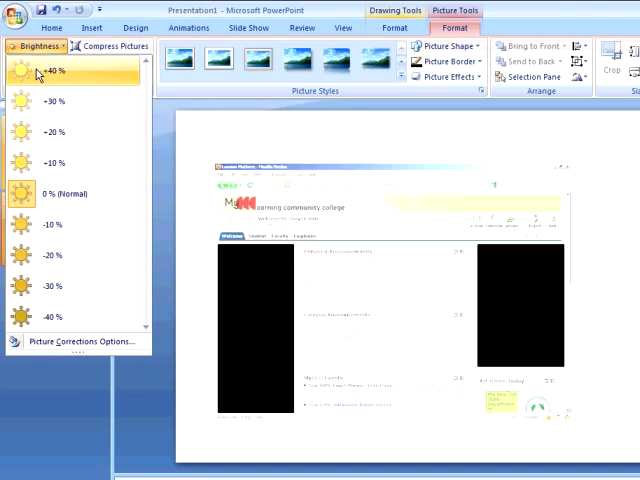
left_click(60, 255)
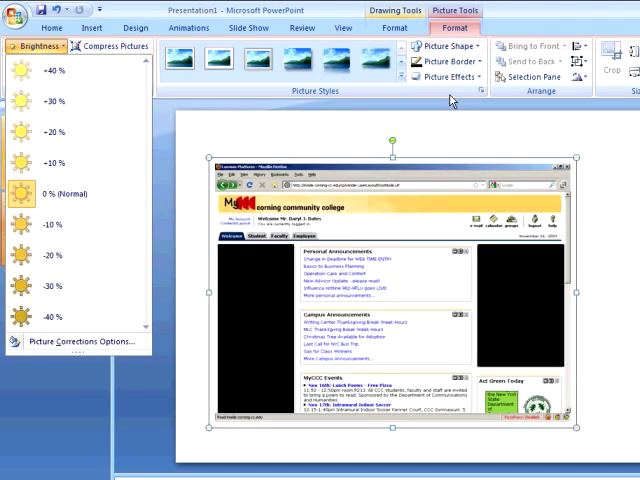
left_click(448, 77)
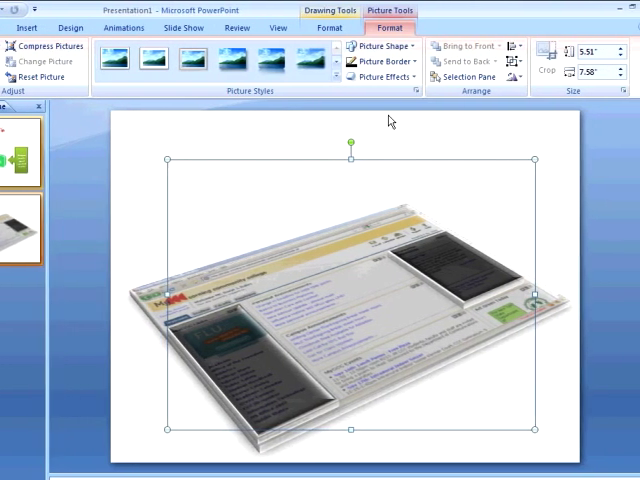
Deselect the finished 3-D tilted screenshot slab by clicking an empty slide area.
left_click(385, 77)
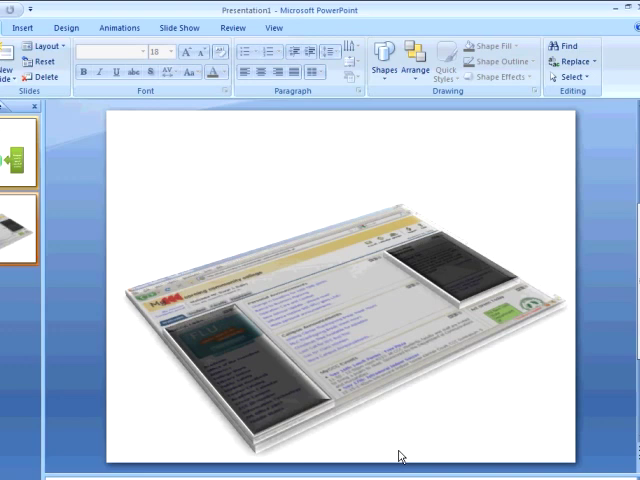
mouse_move(215, 133)
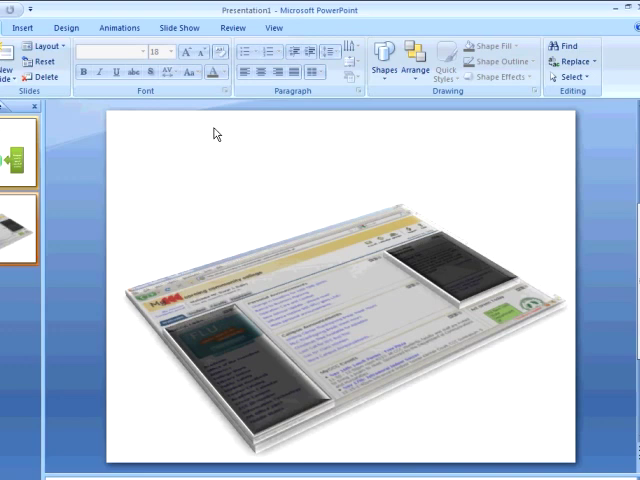
Paste another screenshot copy cropped to the MyCCC Links frame and give it a perspective tilt.
right_click(216, 134)
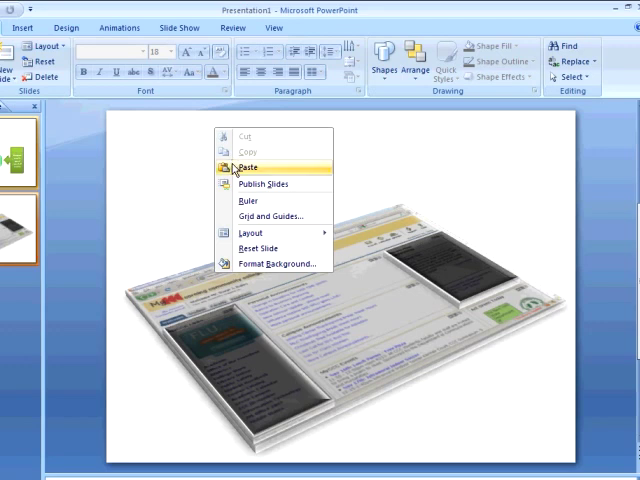
left_click(248, 167)
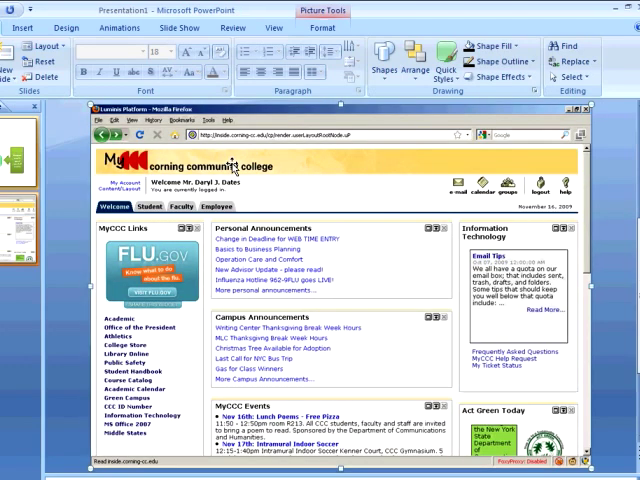
mouse_move(344, 114)
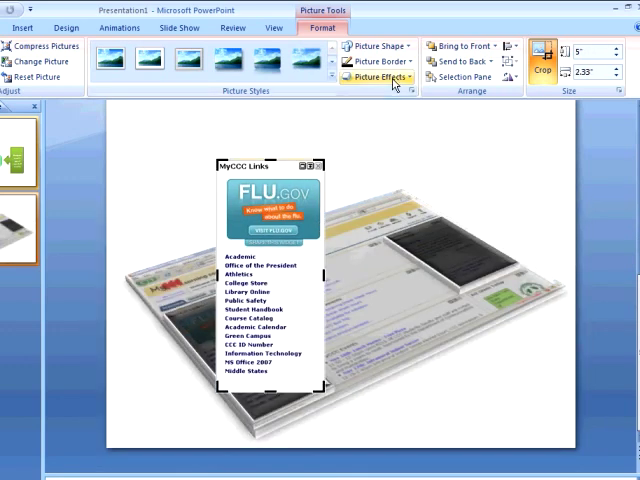
left_click(378, 78)
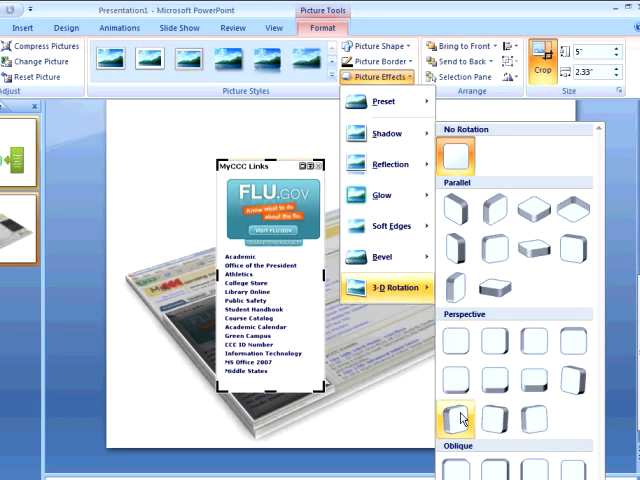
left_click(456, 416)
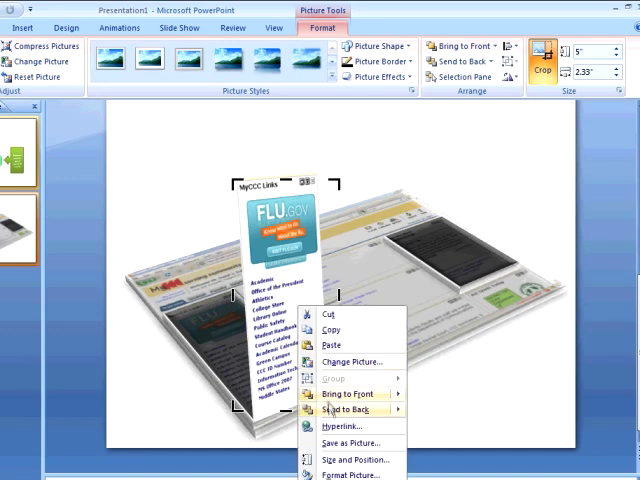
Fine-tune the frame's X, Y, Z rotation and perspective in Format Picture, then close and deselect.
left_click(349, 475)
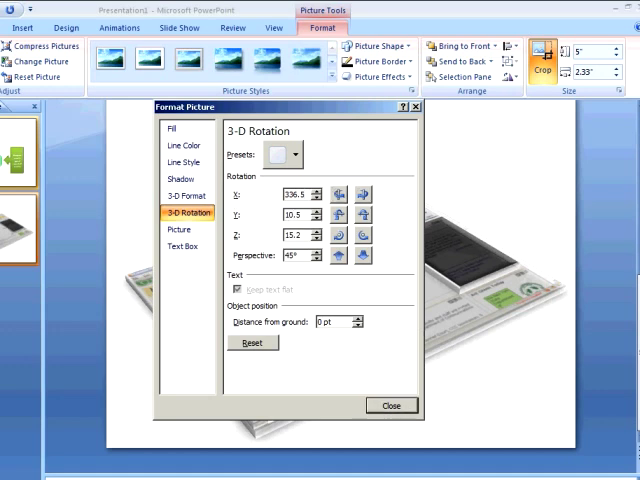
left_click(391, 405)
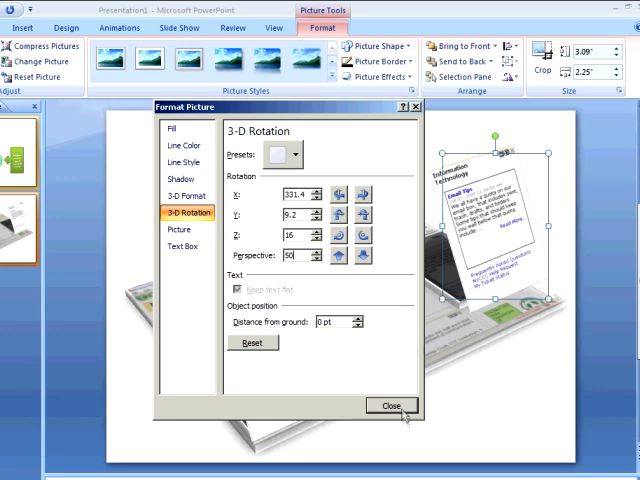
left_click(391, 405)
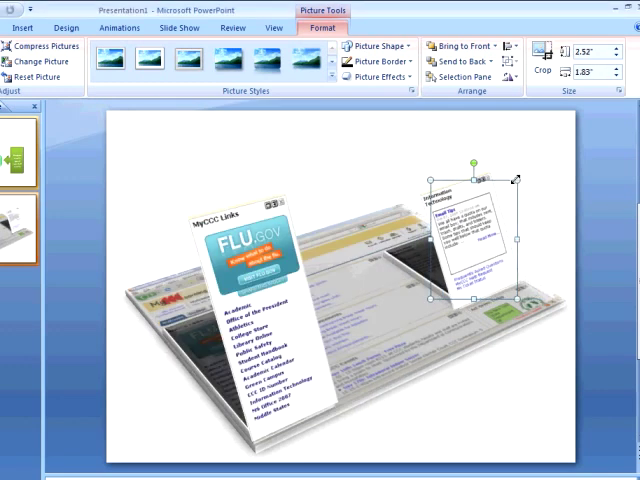
left_click(545, 250)
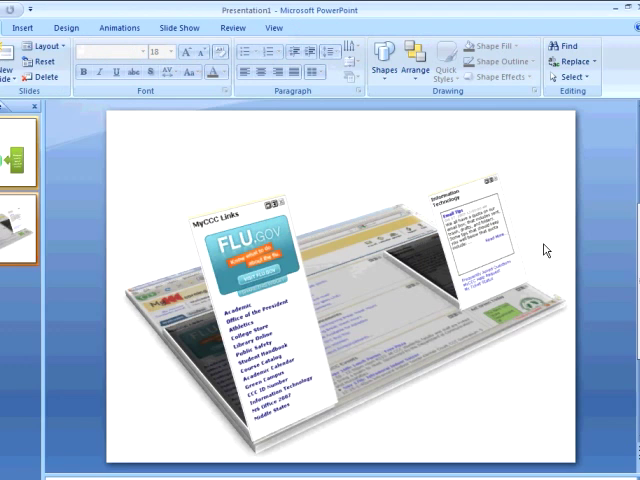
Begin inserting a text box for the top caption from the ribbon.
left_click(384, 58)
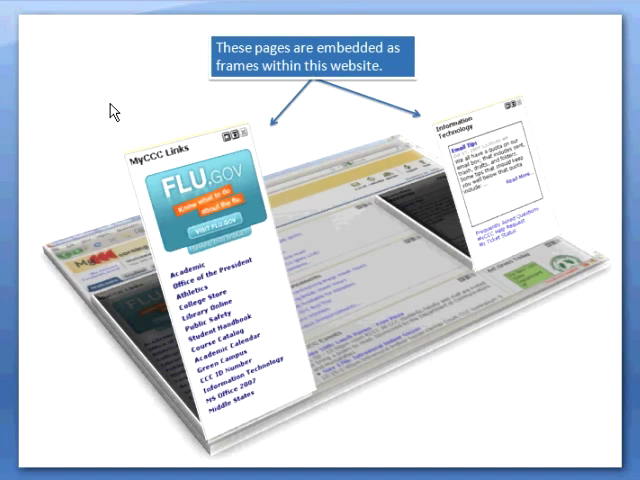
mouse_move(8, 103)
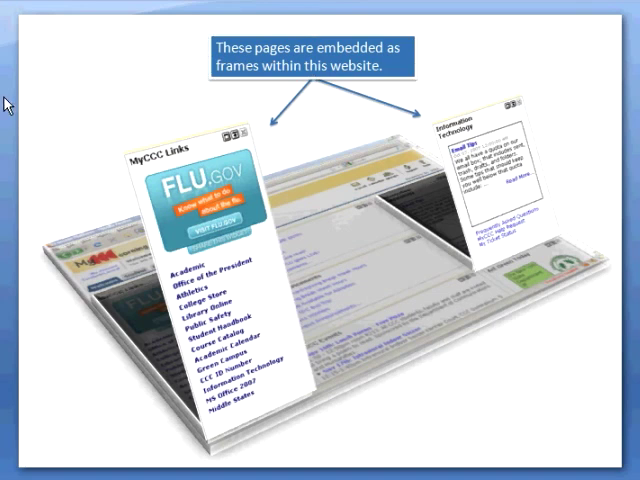